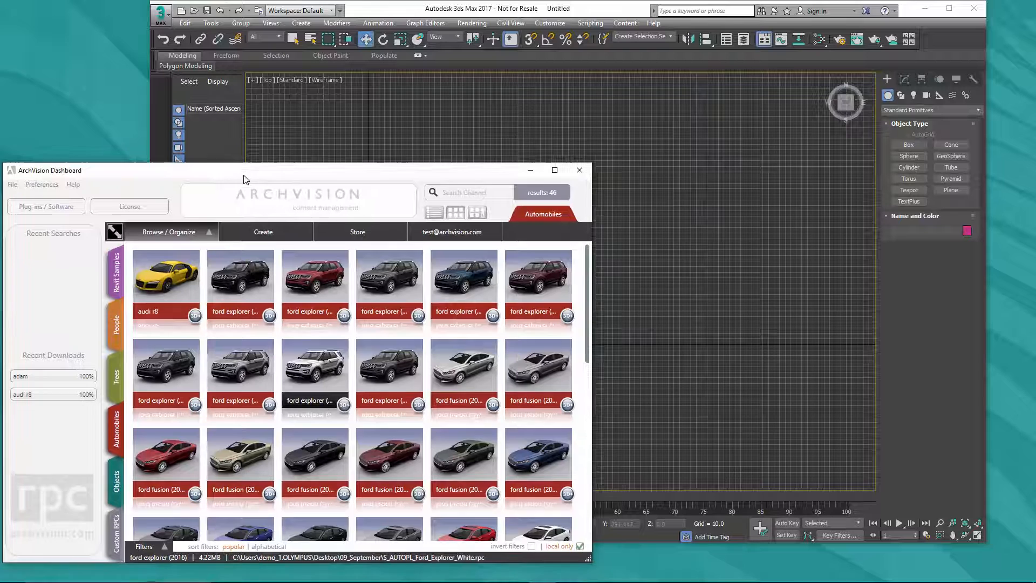
mouse_move(326, 376)
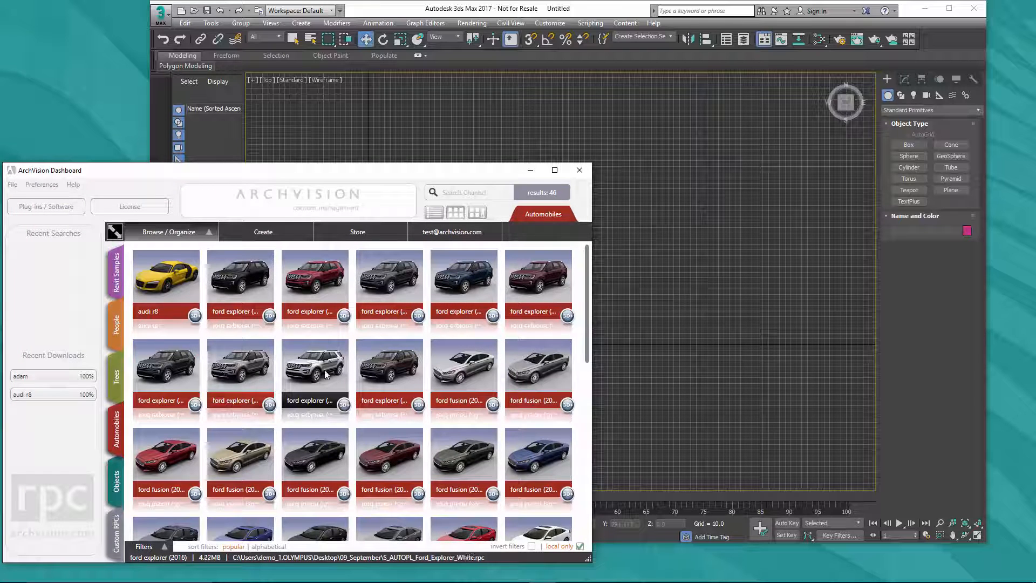
mouse_move(315, 382)
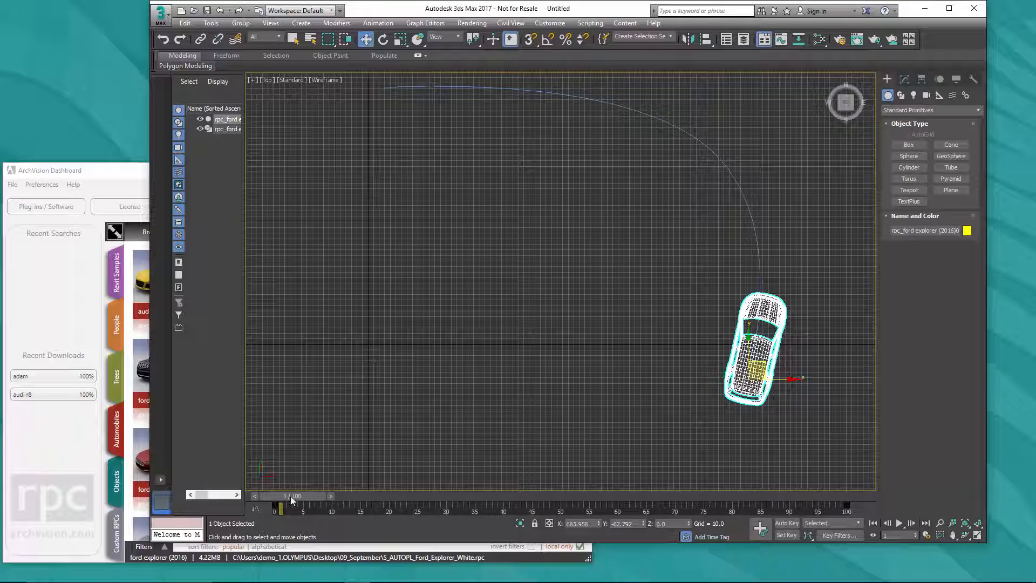
drag(283, 507, 456, 508)
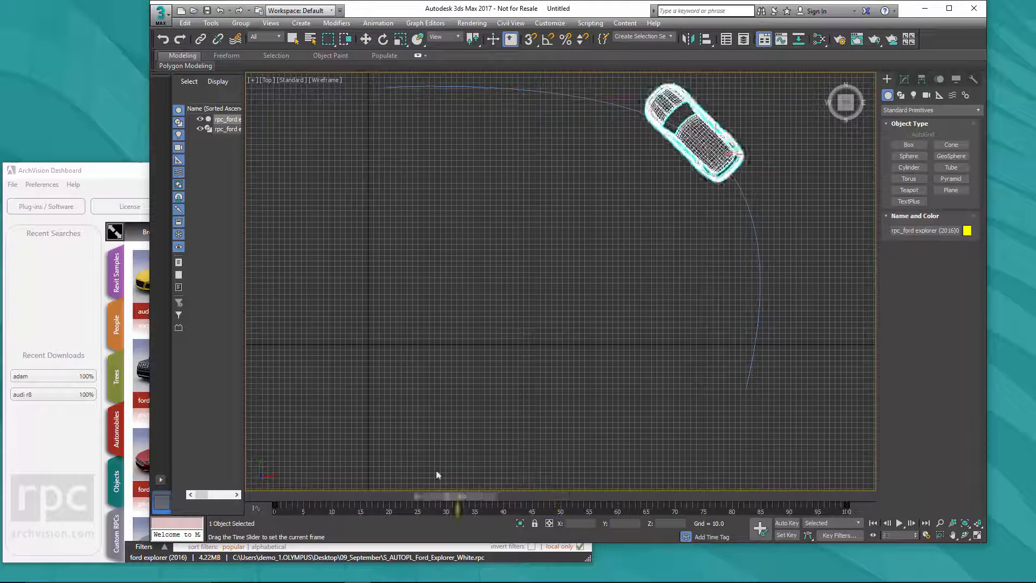
drag(458, 495, 437, 496)
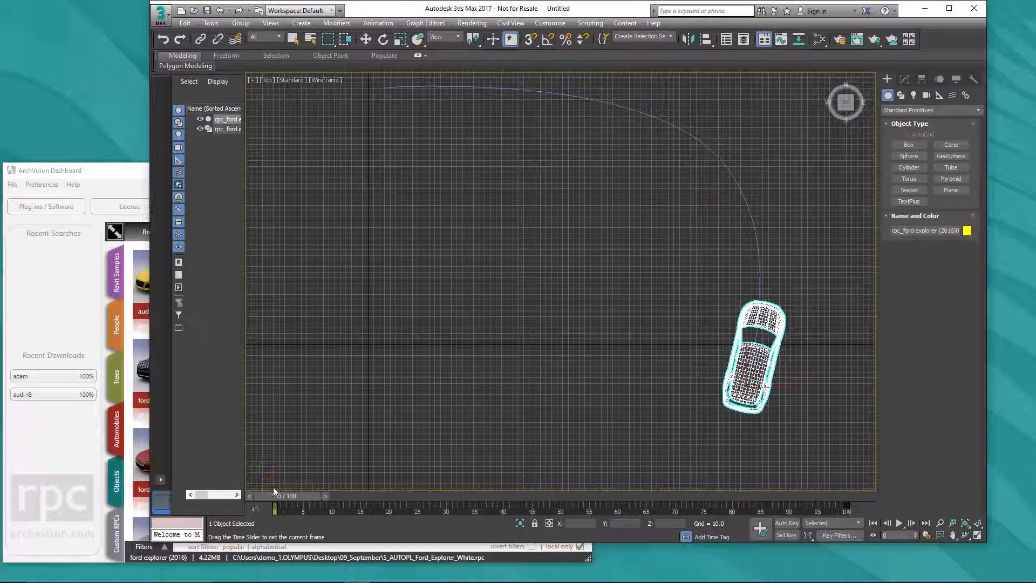
drag(274, 507, 525, 507)
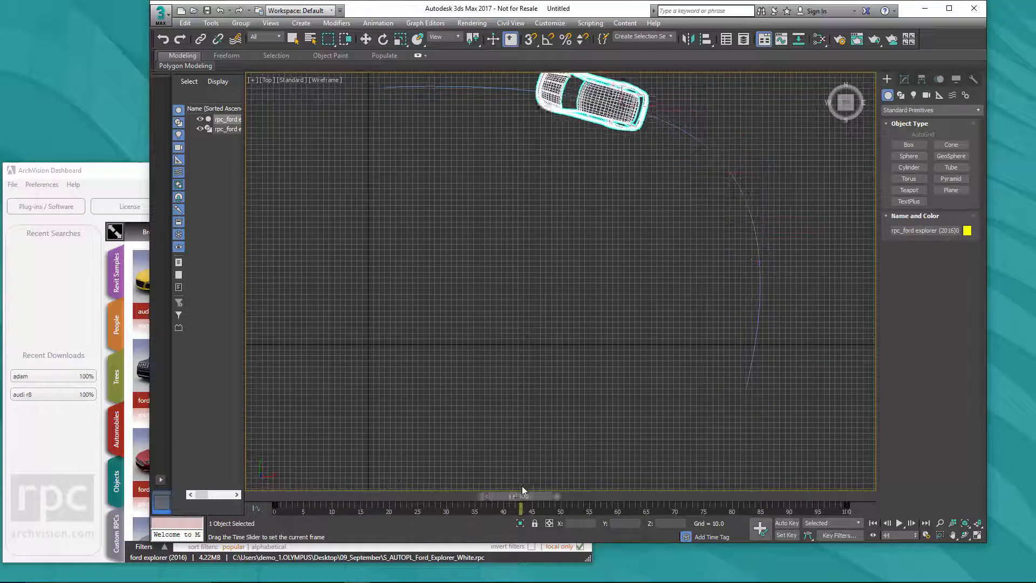
drag(522, 511, 275, 511)
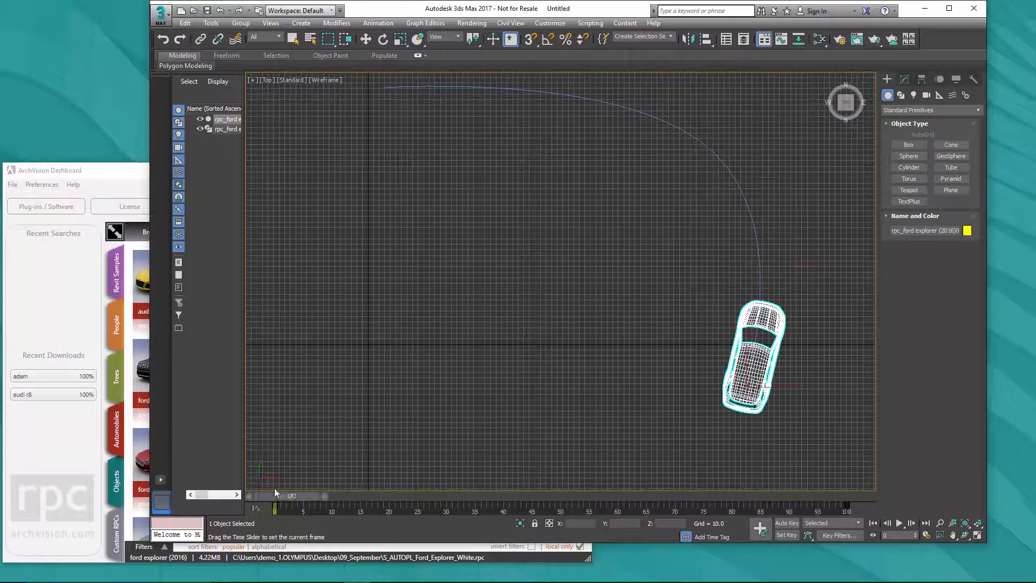